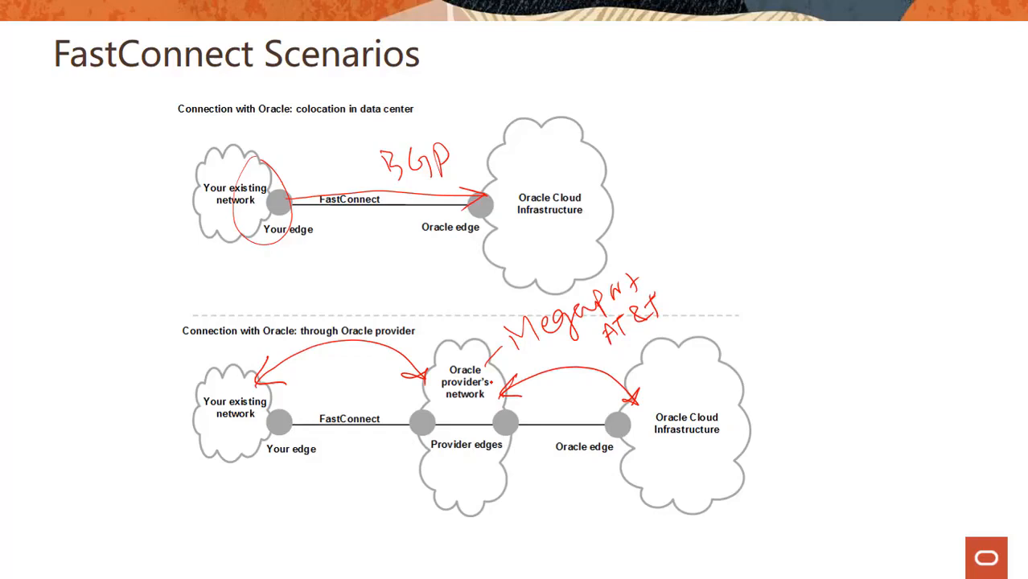
# Handwrite 'target?' in red ink beneath the Your edge label of the lower diagram.
pyautogui.moveTo(256, 496); pyautogui.dragTo(274, 518)
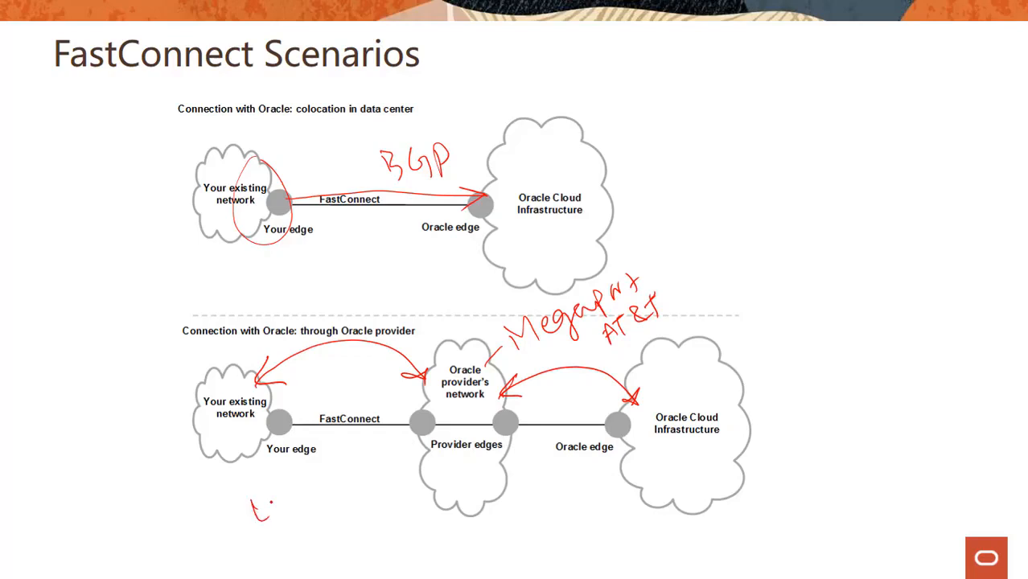
pyautogui.moveTo(254, 512); pyautogui.dragTo(351, 469)
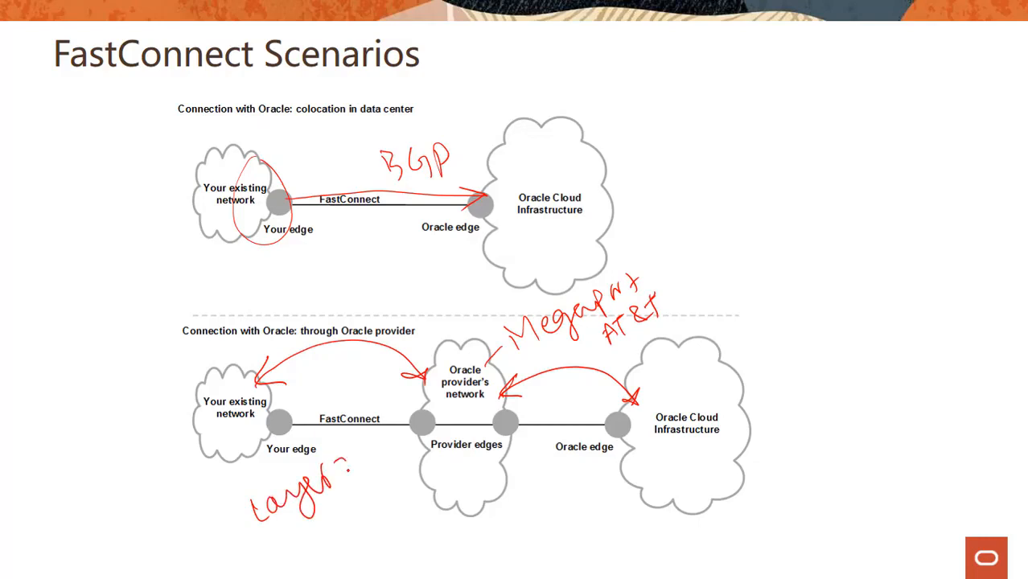
pyautogui.moveTo(337, 466); pyautogui.dragTo(410, 507)
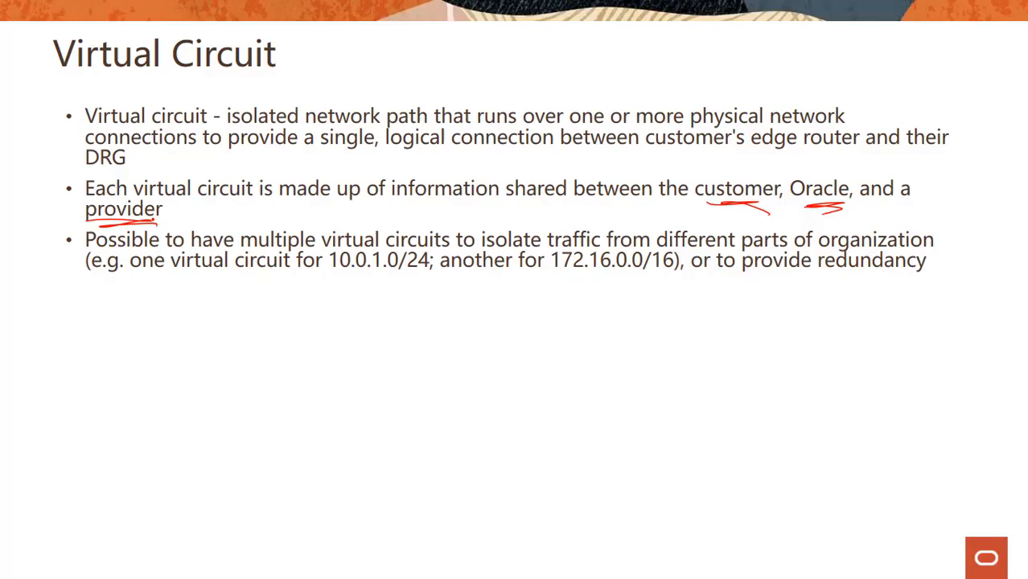
# Underline the 10.0.1.0 subnet example in red and add a mark beside it.
pyautogui.moveTo(250, 274); pyautogui.dragTo(410, 272)
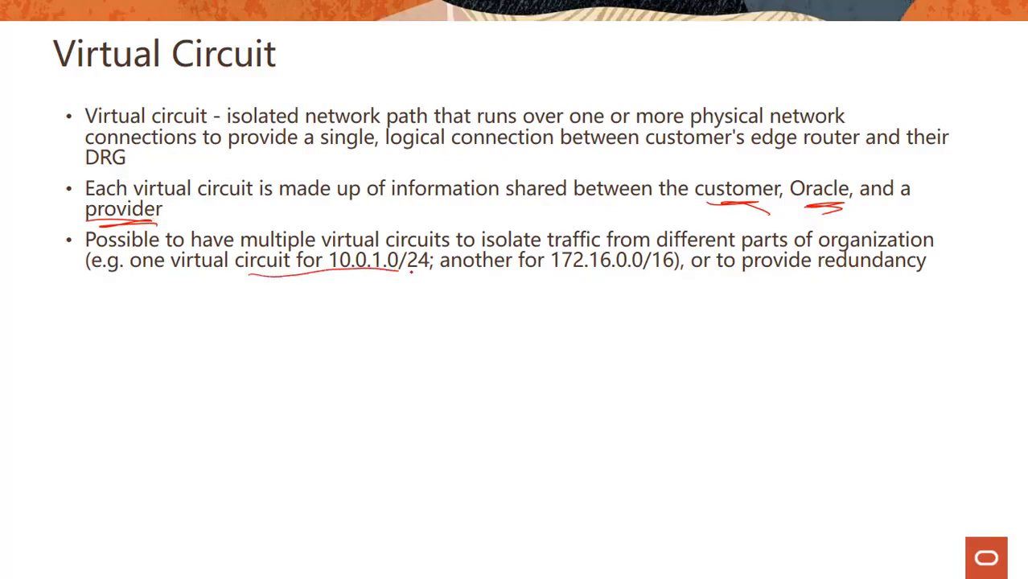
pyautogui.moveTo(442, 277); pyautogui.dragTo(705, 277)
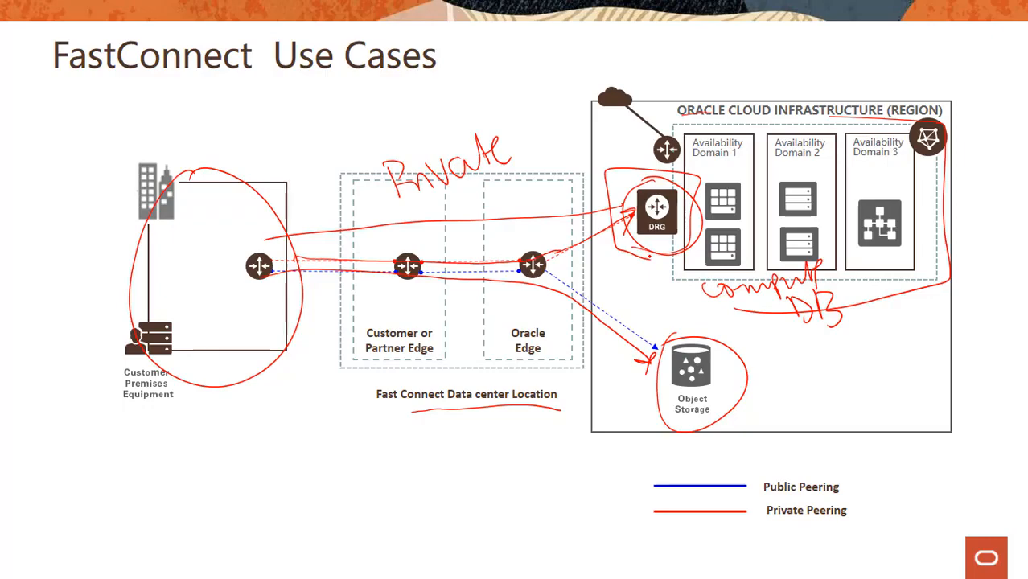
# End the slide show, returning to the editing view.
pyautogui.press('Escape')
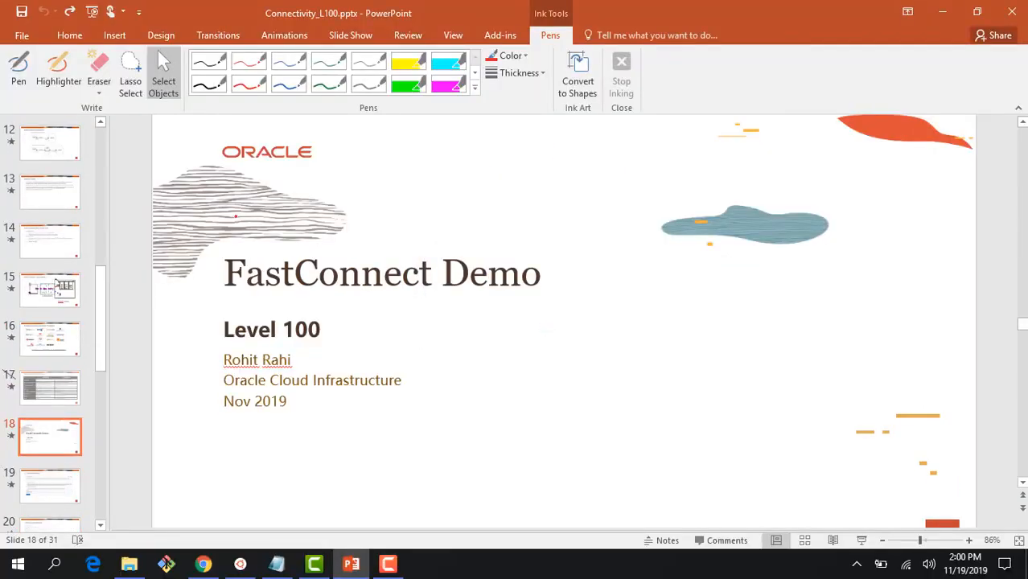
# Select the FastConnect Scenarios thumbnail to present from it.
pyautogui.click(50, 142)
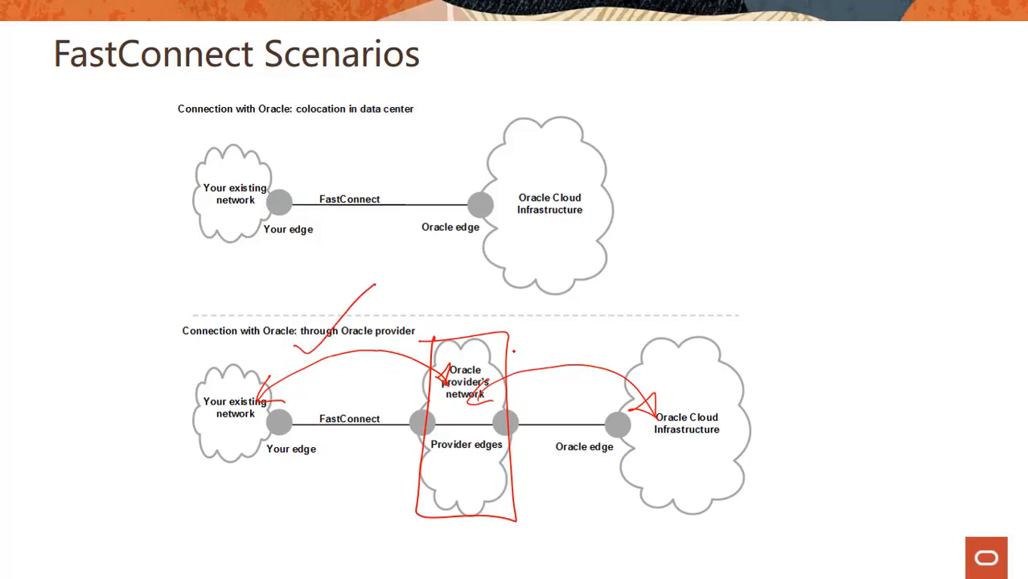
# Draw a red arrow from the provider's network toward Oracle Cloud Infrastructure.
pyautogui.moveTo(506, 362); pyautogui.dragTo(660, 362)
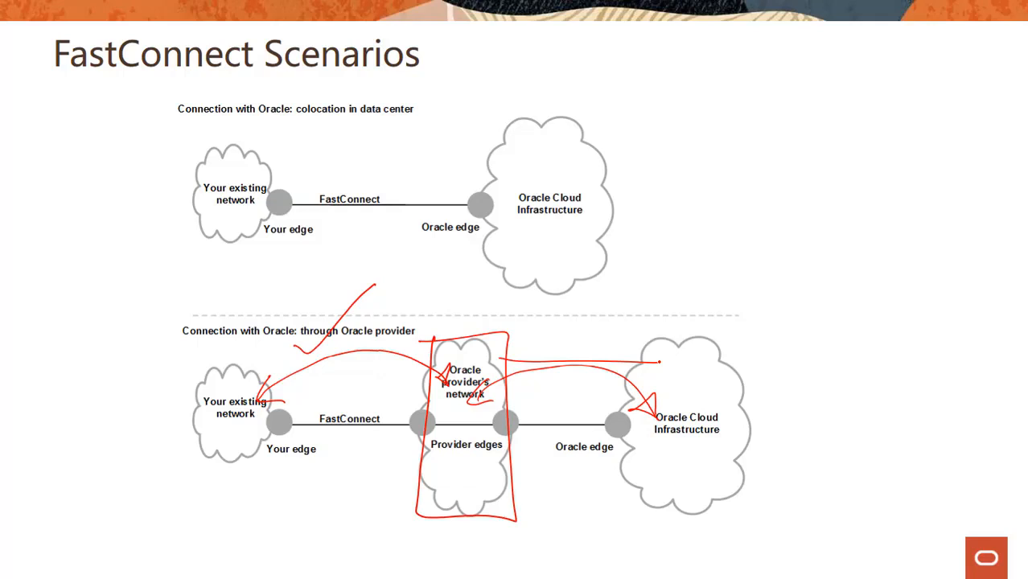